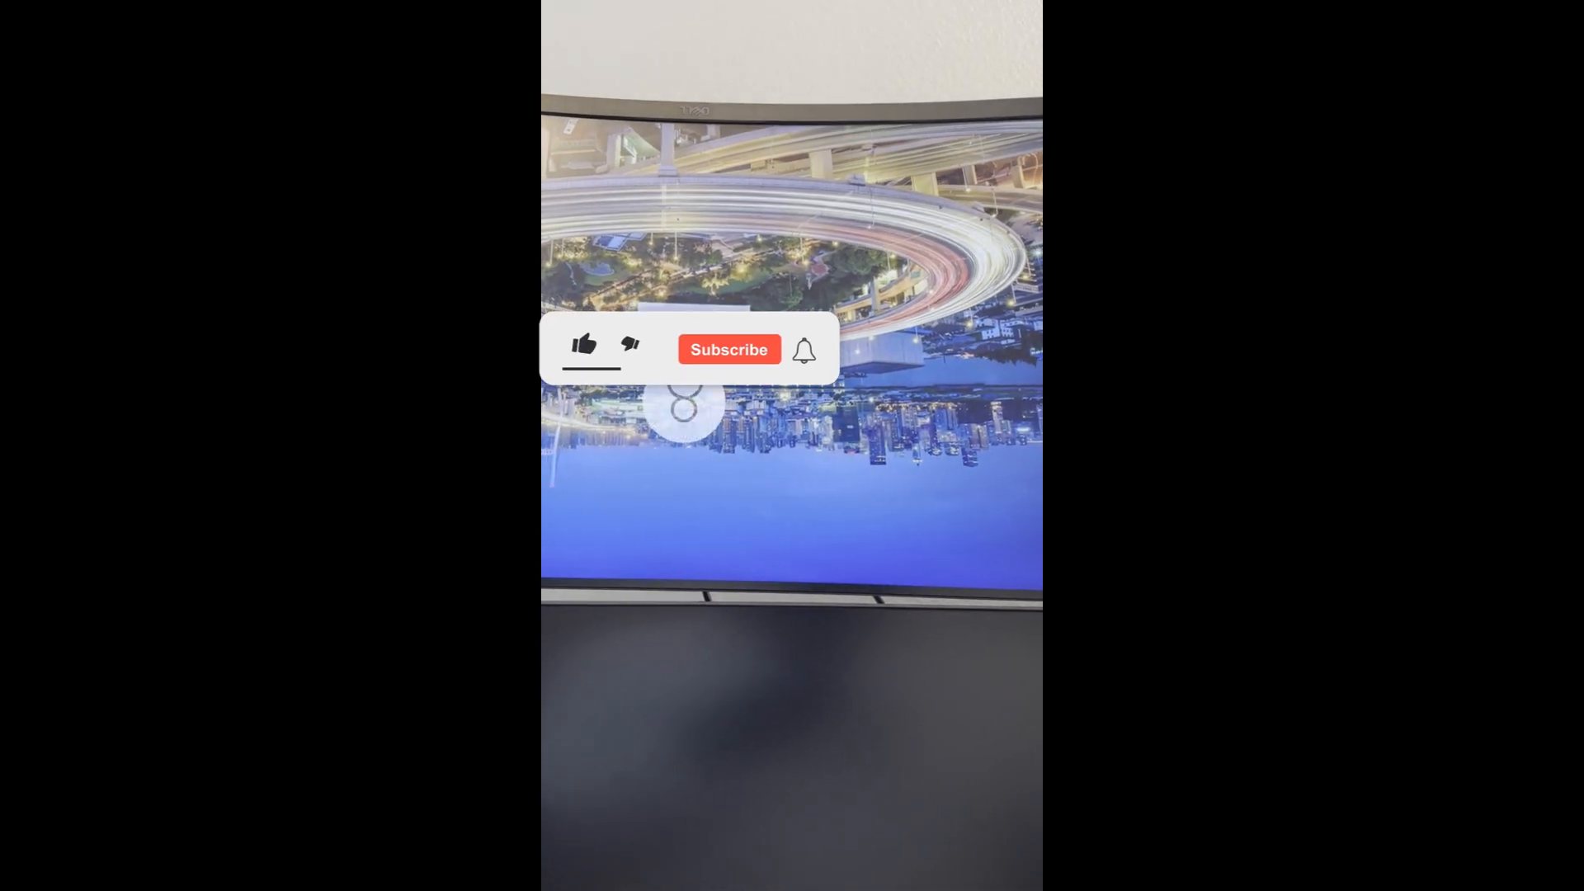
pyautogui.click(582, 345)
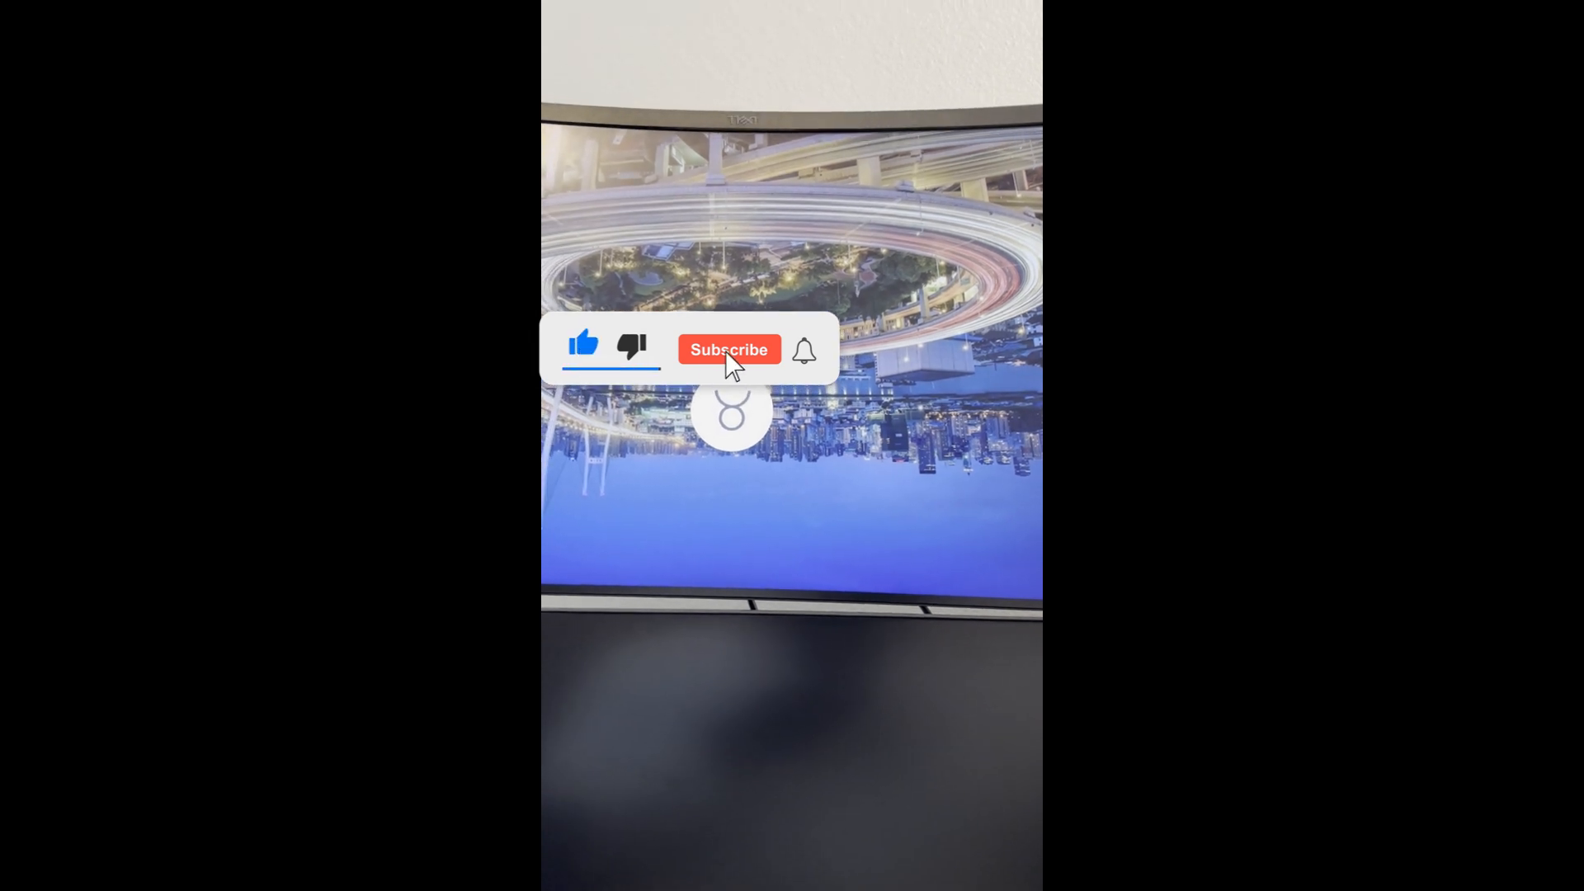
pyautogui.click(729, 348)
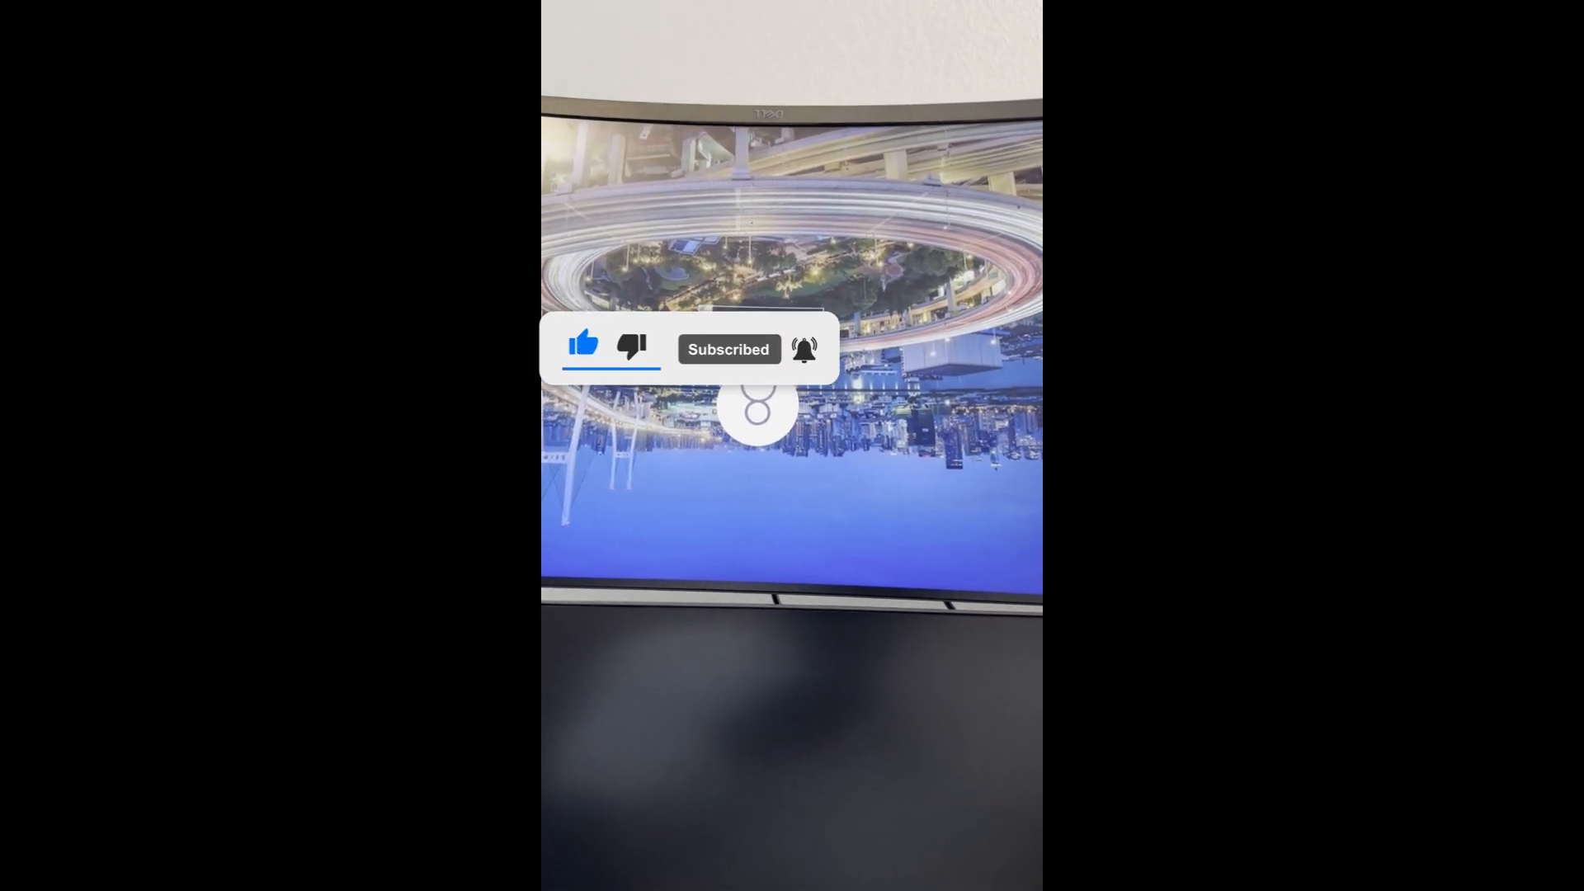